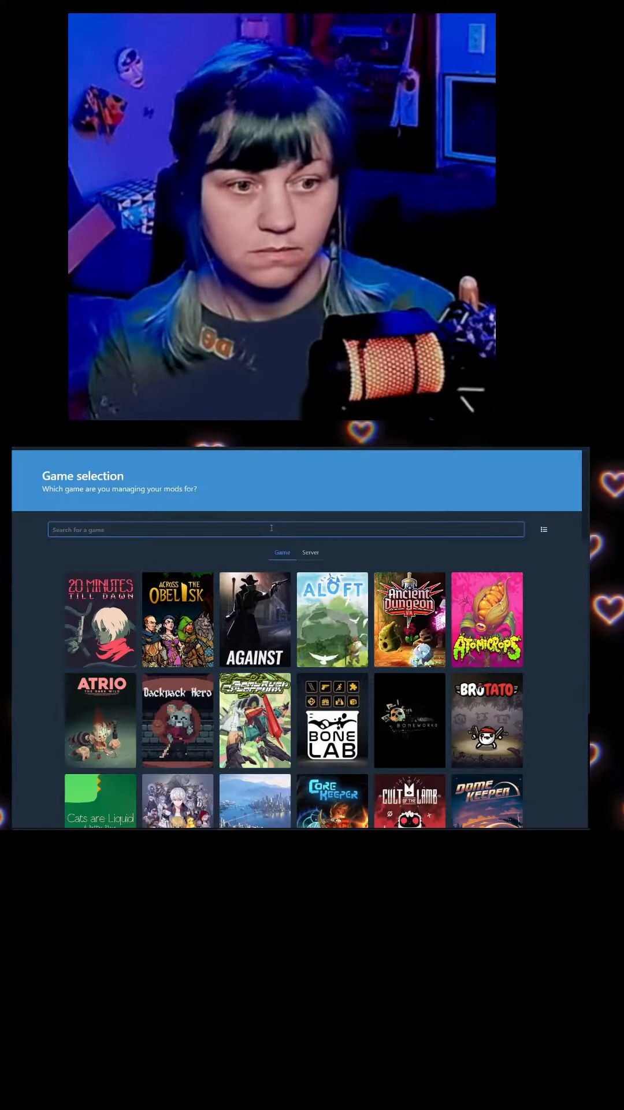
- Search for 'lethal' and select Lethal Company as the game to mod
type("lethal")
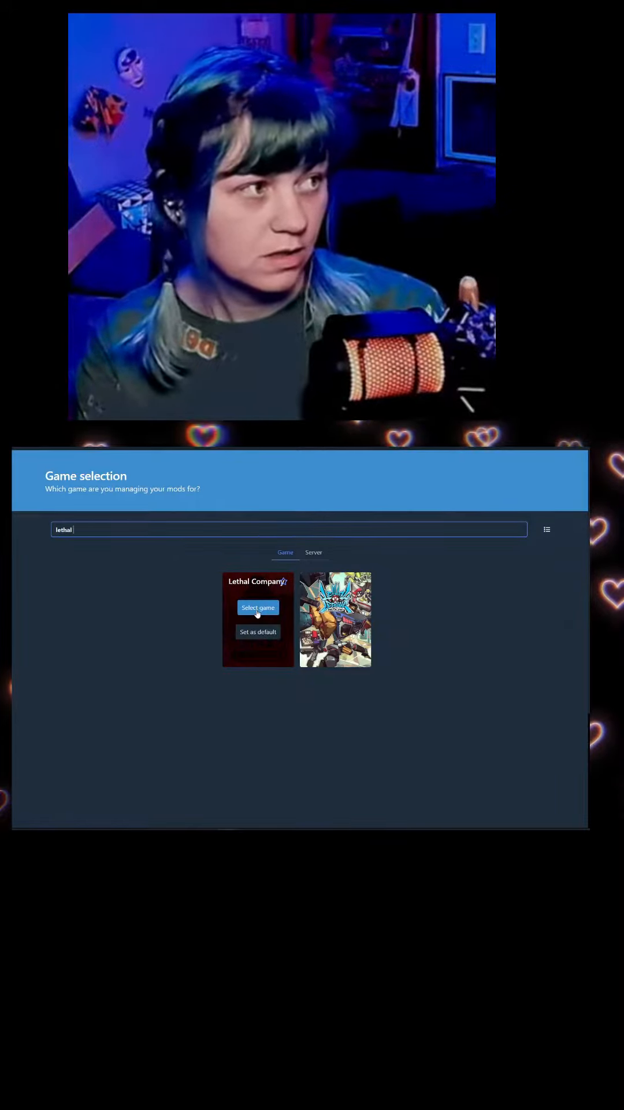
left_click(258, 608)
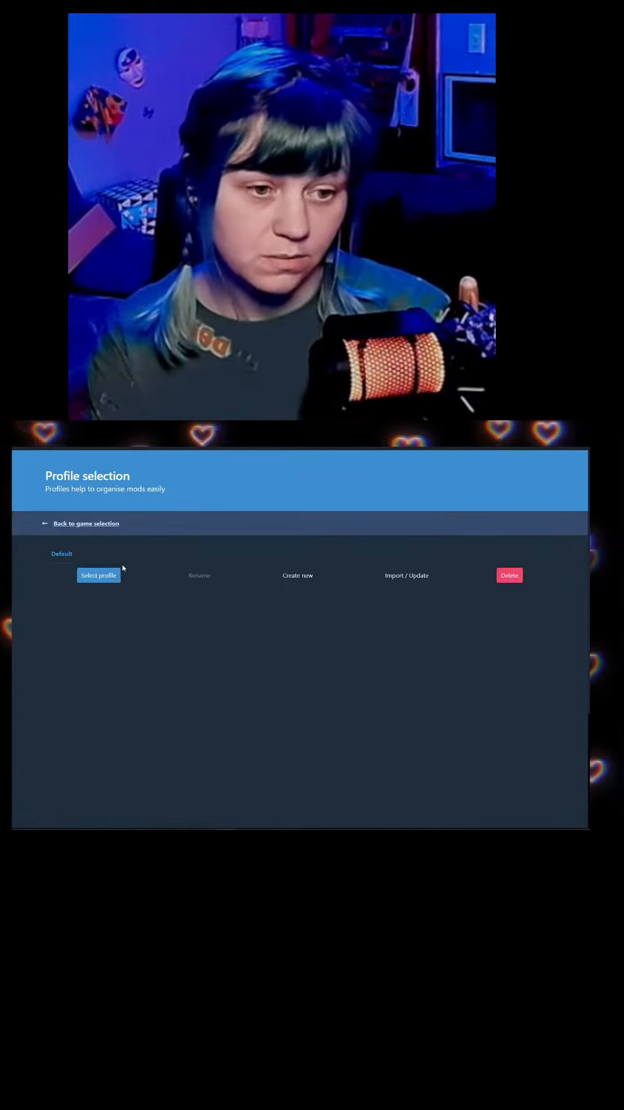
- Create a new profile named 'tutorial' and load it
left_click(297, 574)
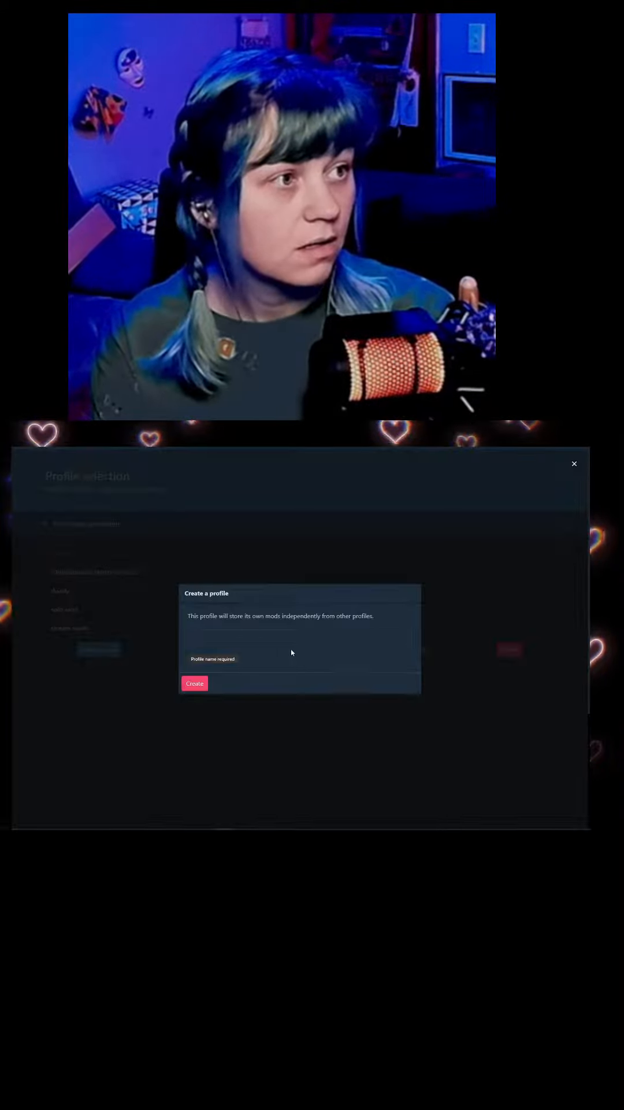
type("tutor")
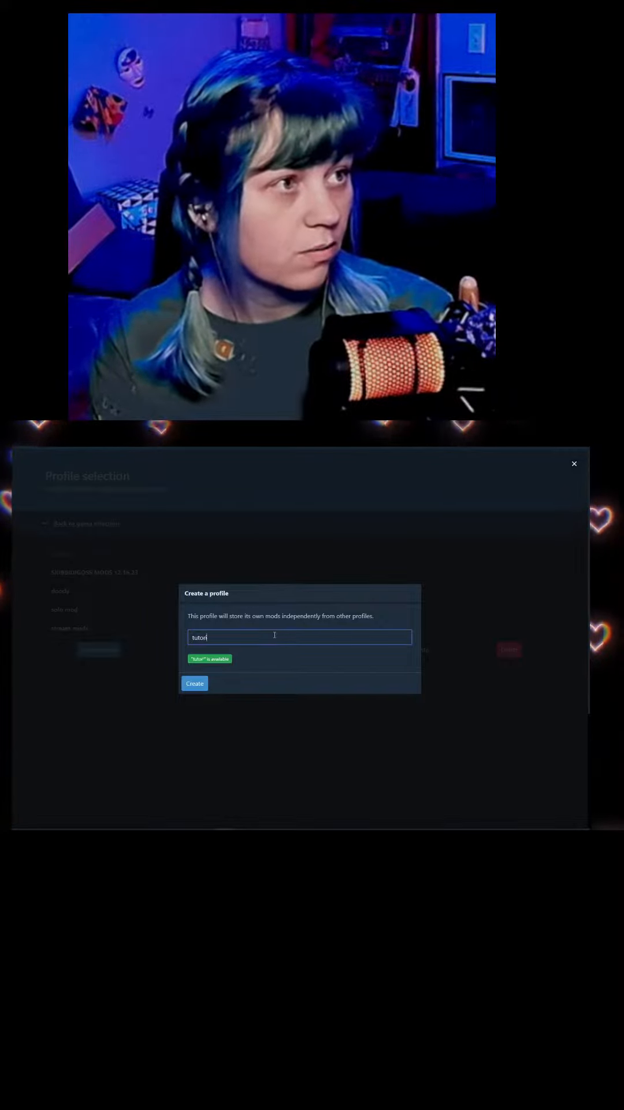
type("al")
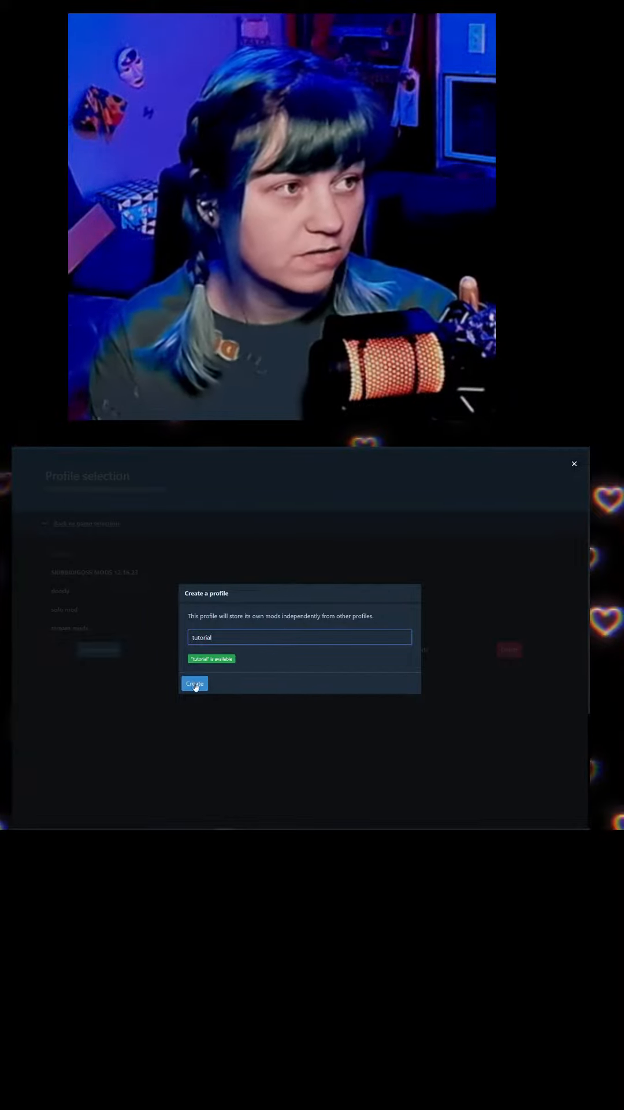
left_click(195, 683)
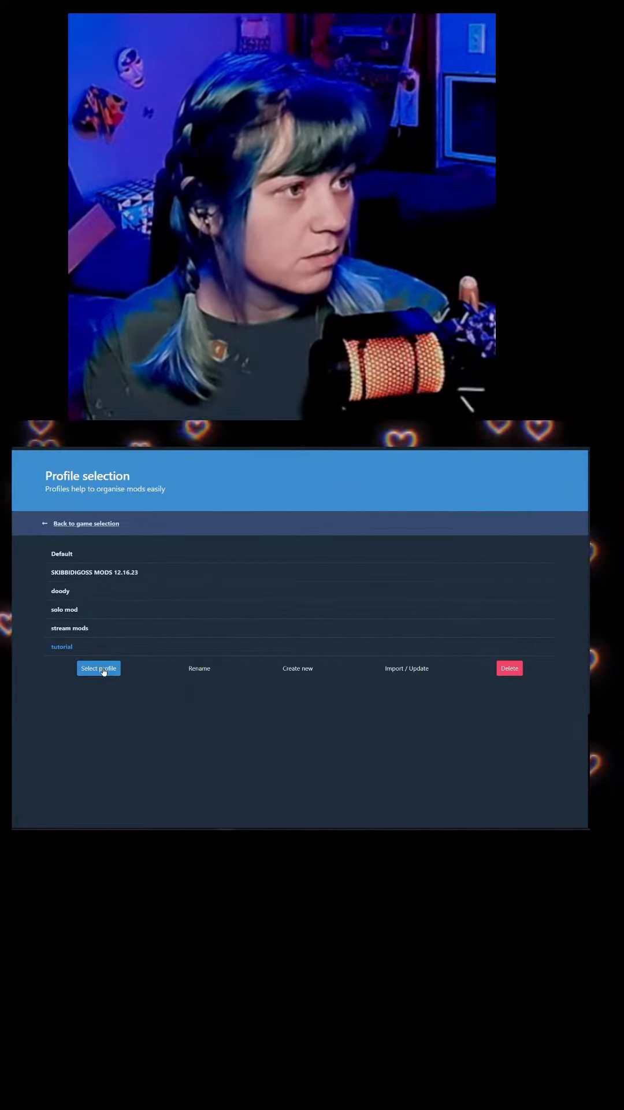
left_click(98, 668)
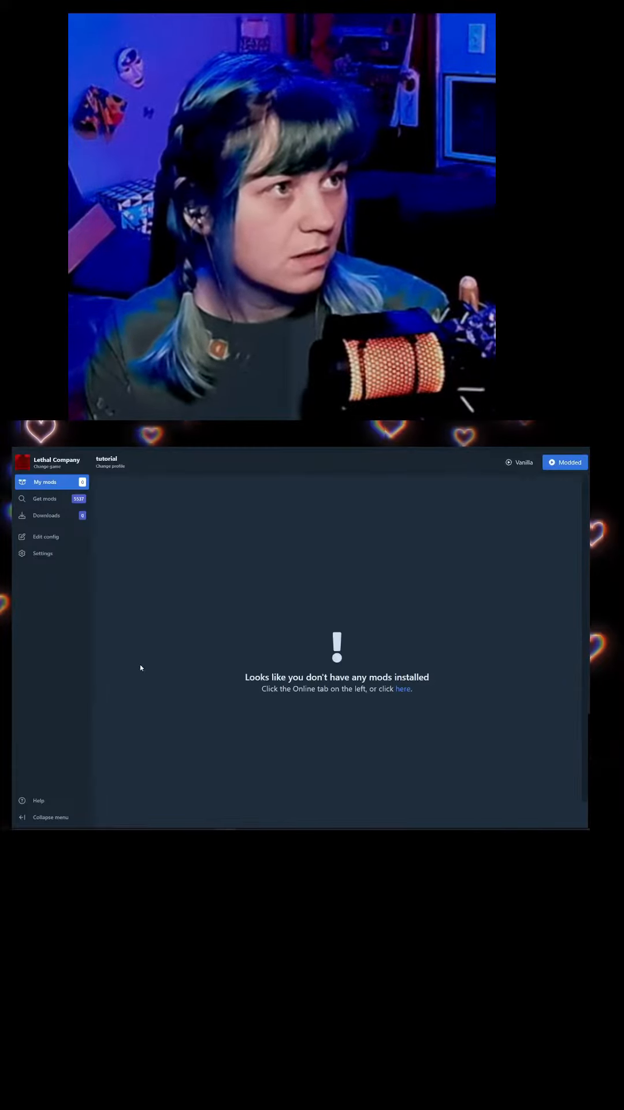
- Sort online mods by download count and install LC_API and BepInExPack
left_click(44, 498)
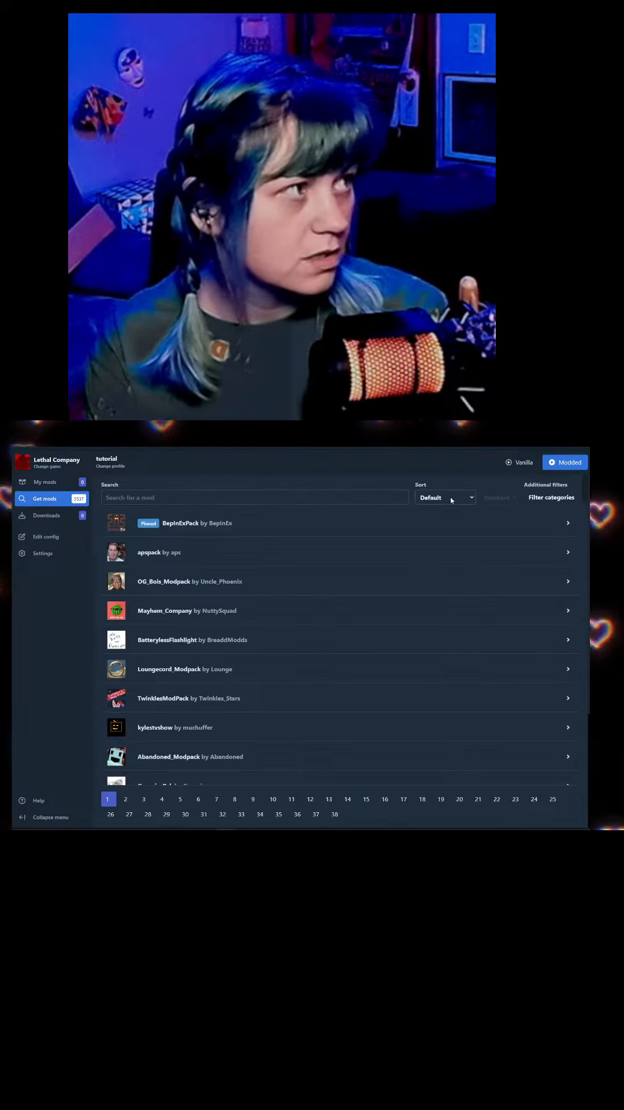
left_click(444, 497)
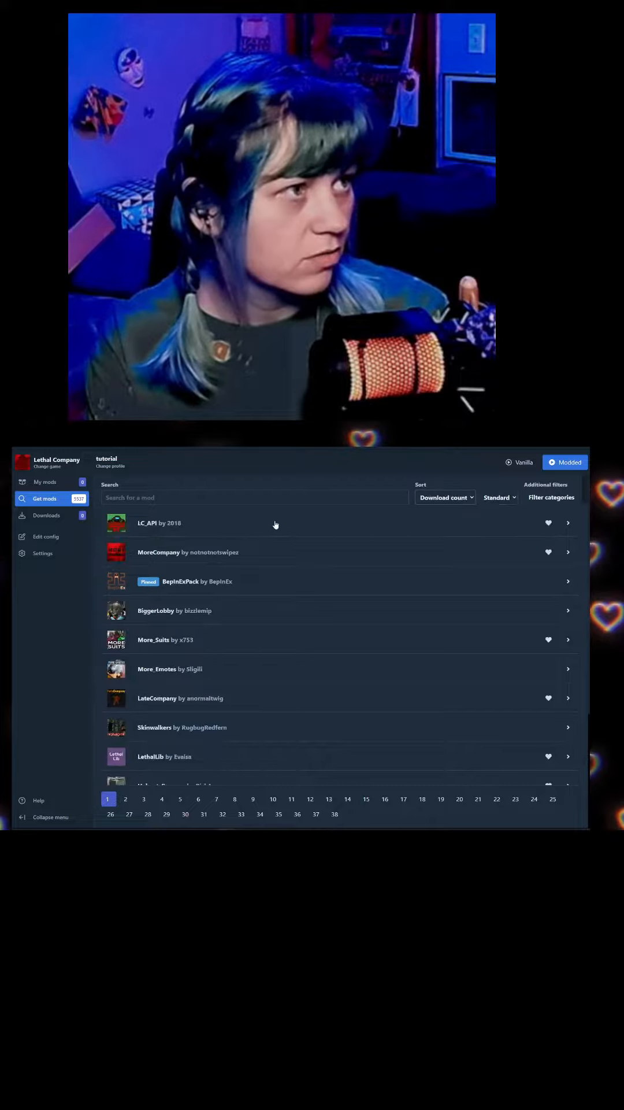
left_click(283, 522)
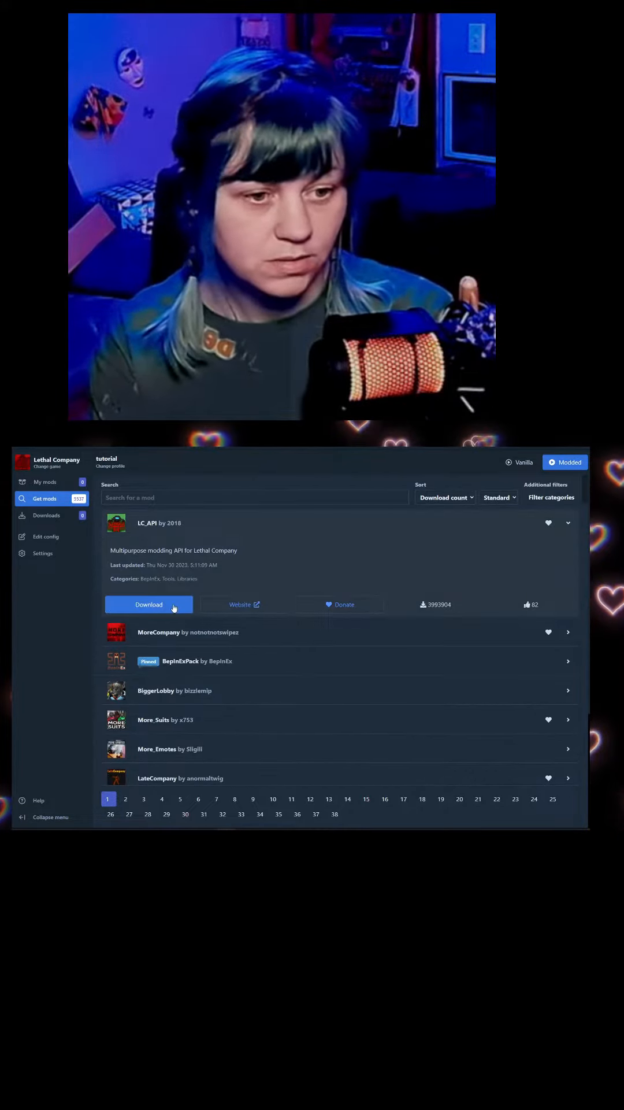
left_click(149, 603)
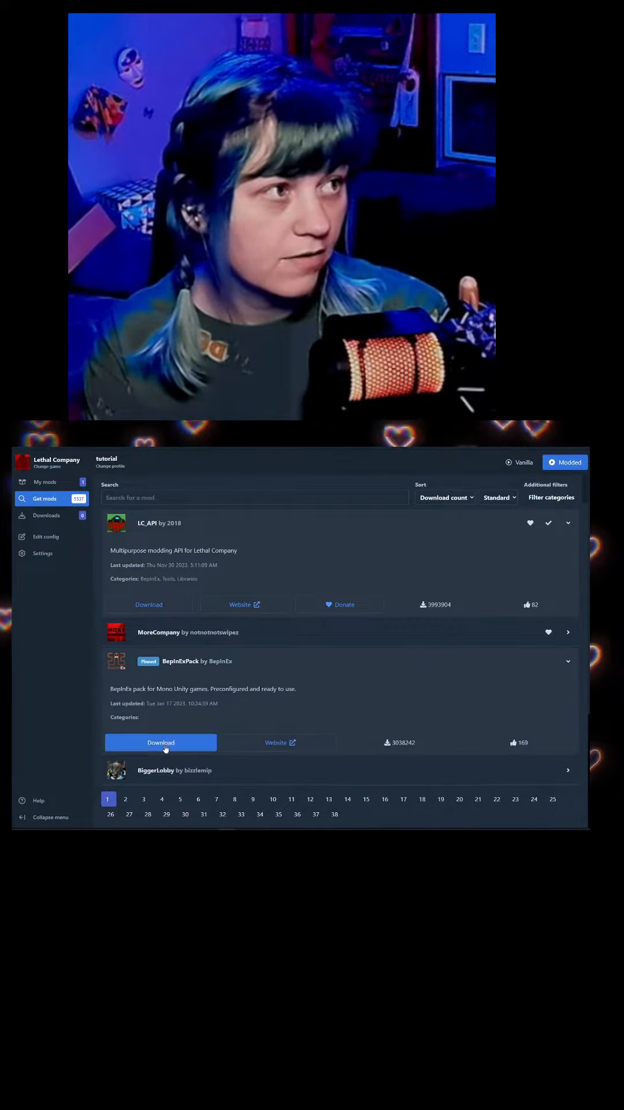
left_click(160, 742)
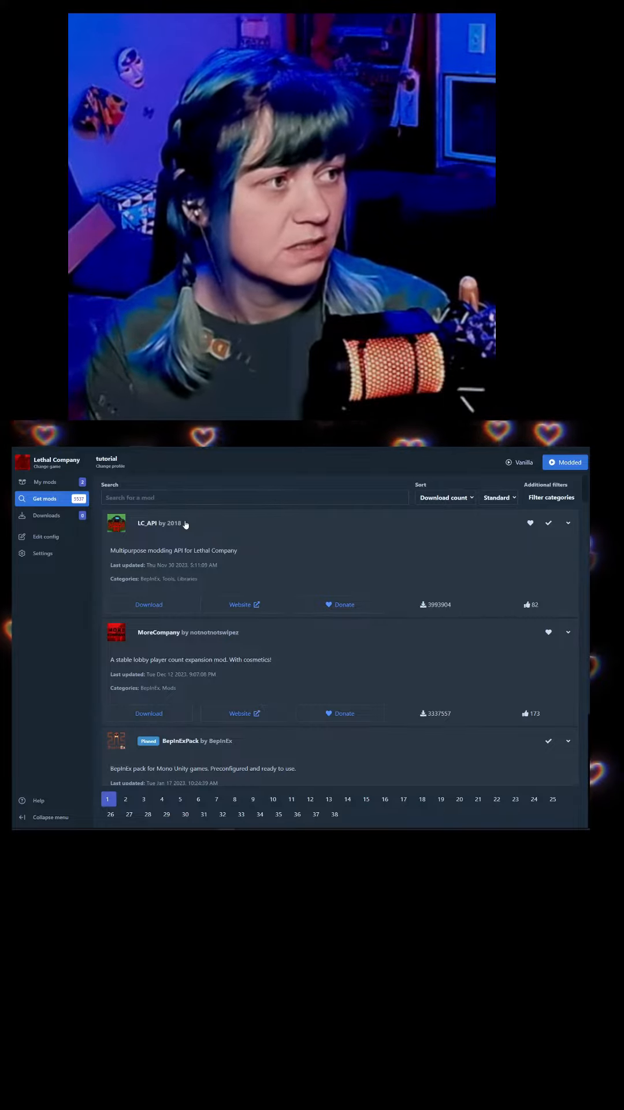
left_click(255, 497)
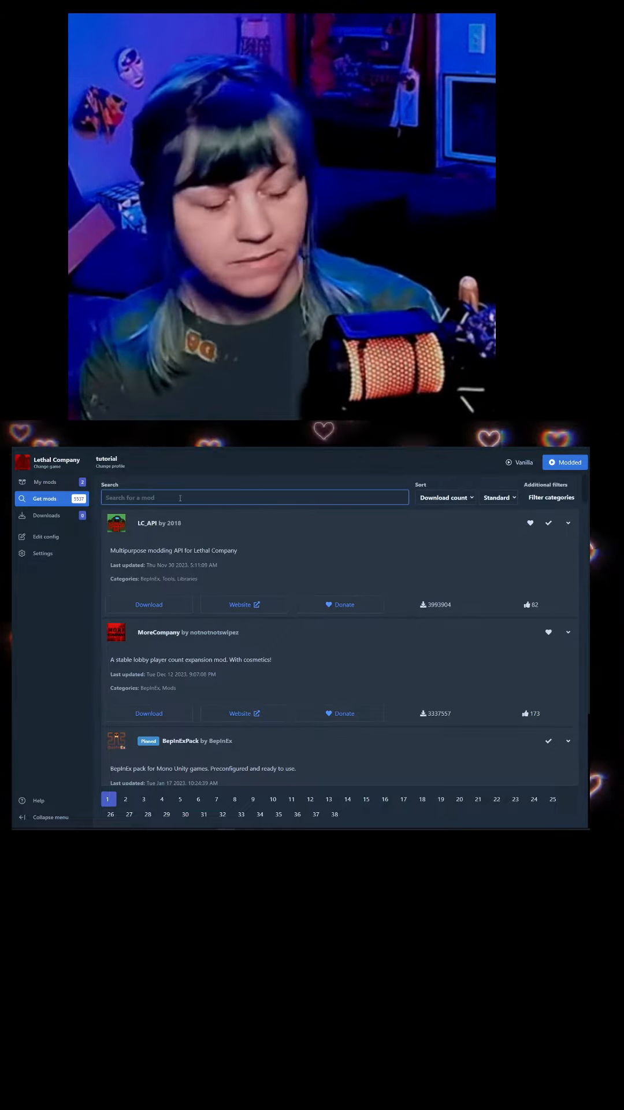
- Search for and install HornMoan, then review the three installed mods
type("moan horn")
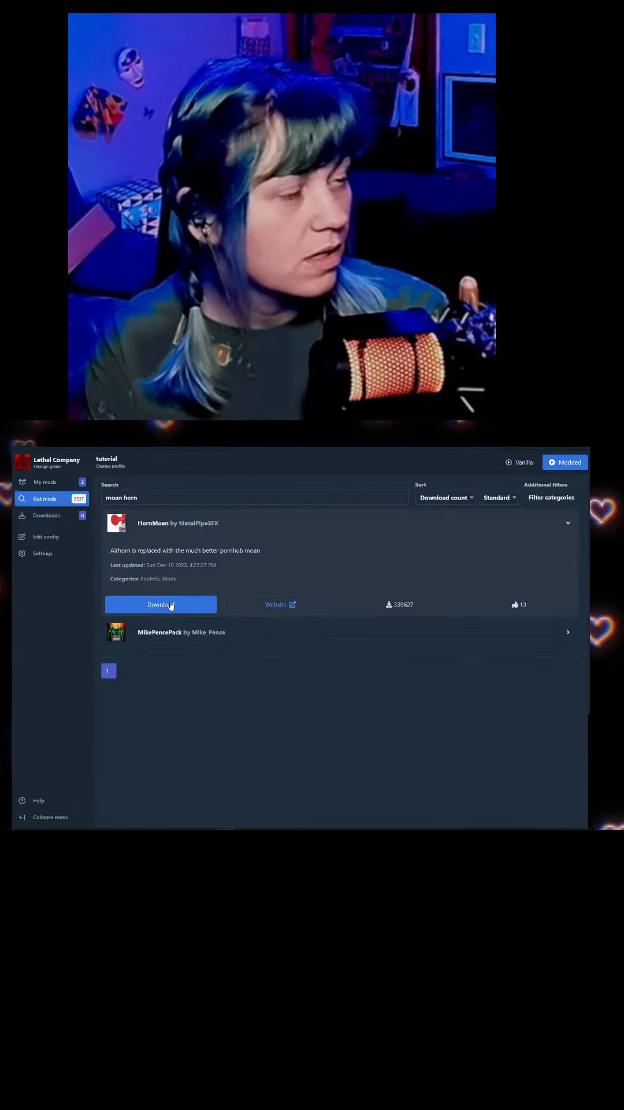
left_click(160, 603)
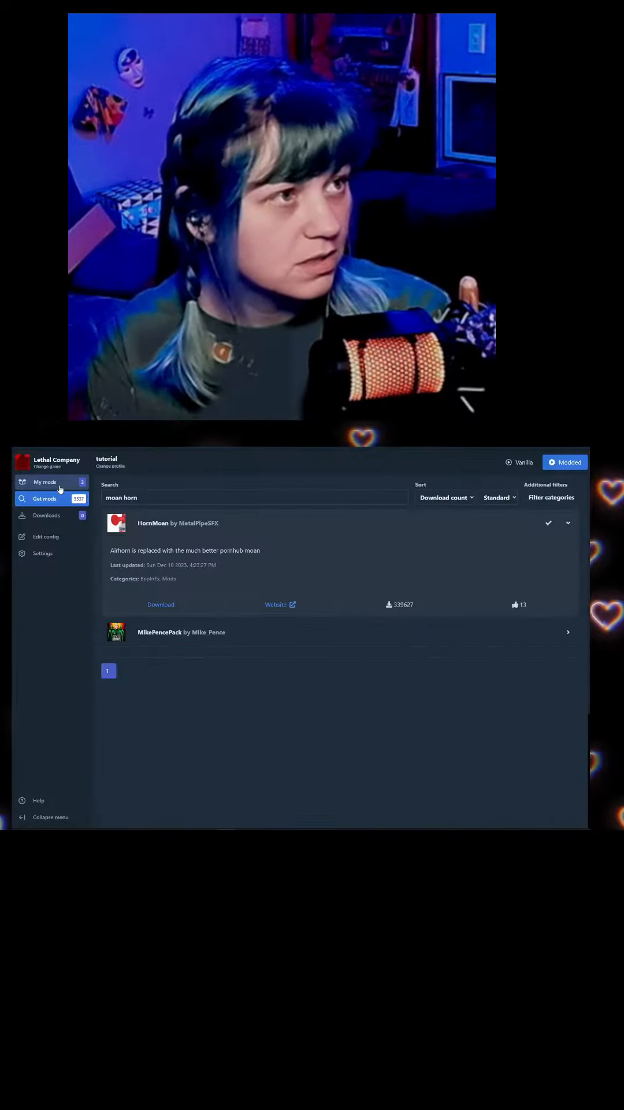
left_click(44, 481)
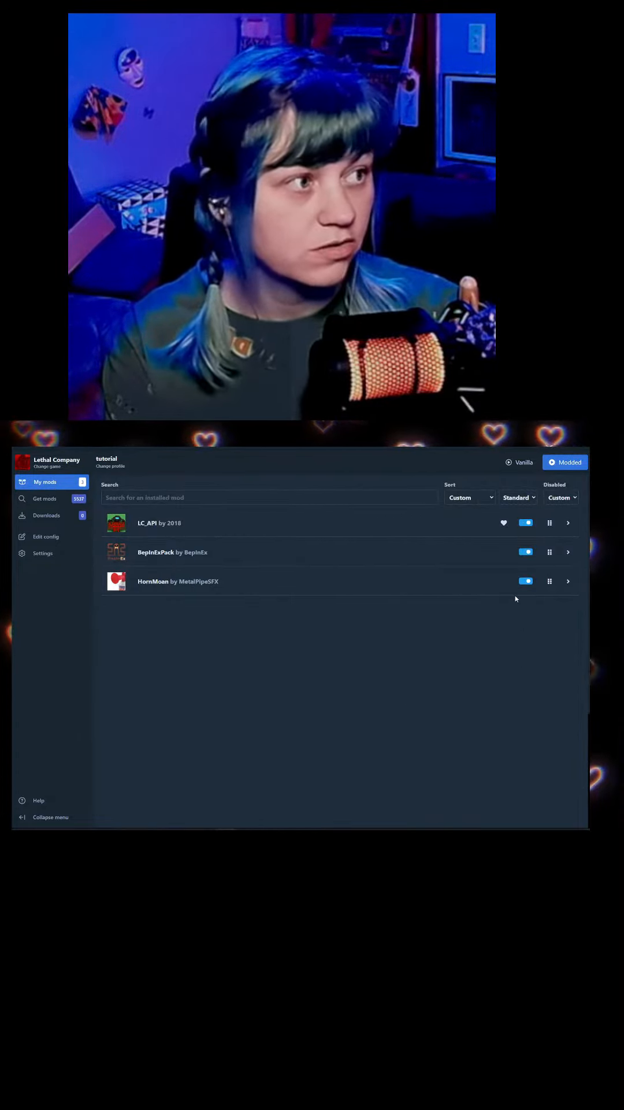
mouse_move(47, 514)
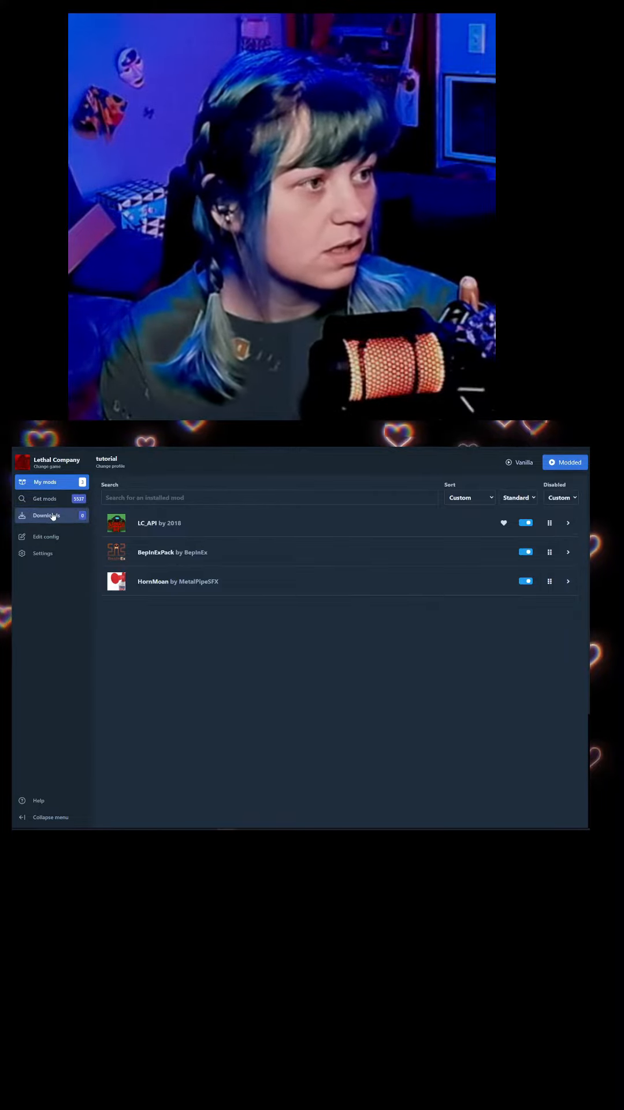
- Open Settings and scroll down to profile tools like export and preloader fix
left_click(42, 552)
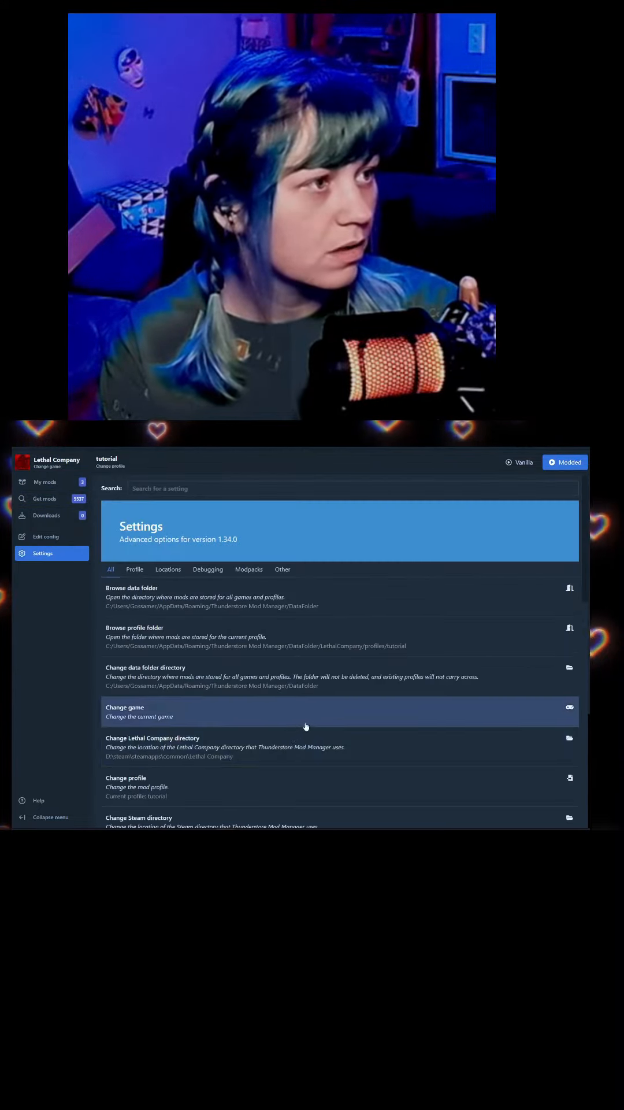
scroll("down", 3)
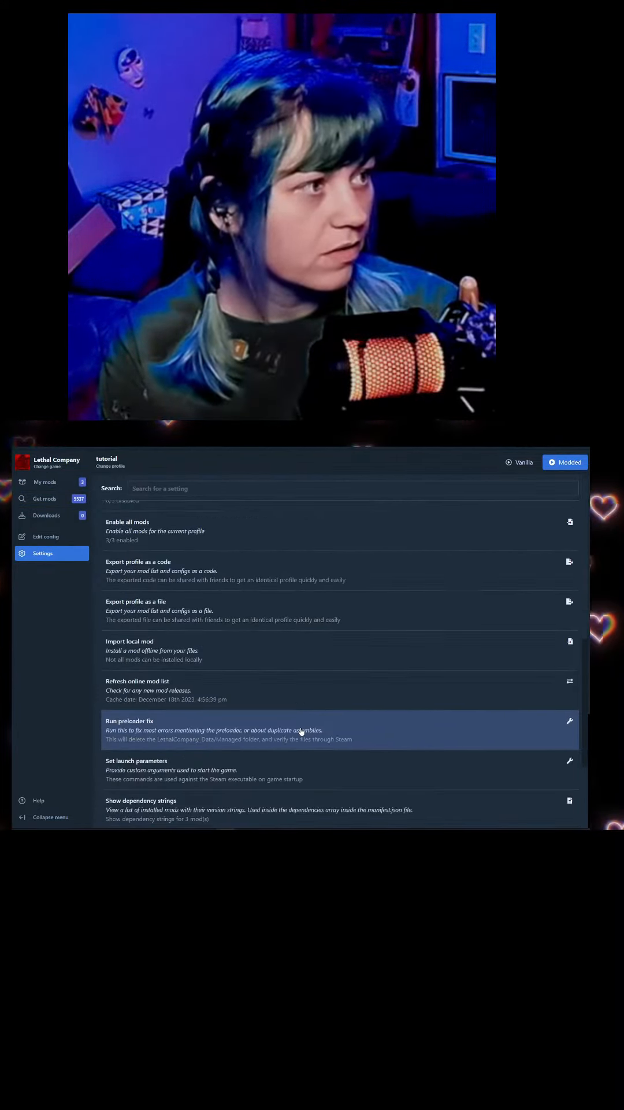
mouse_move(347, 571)
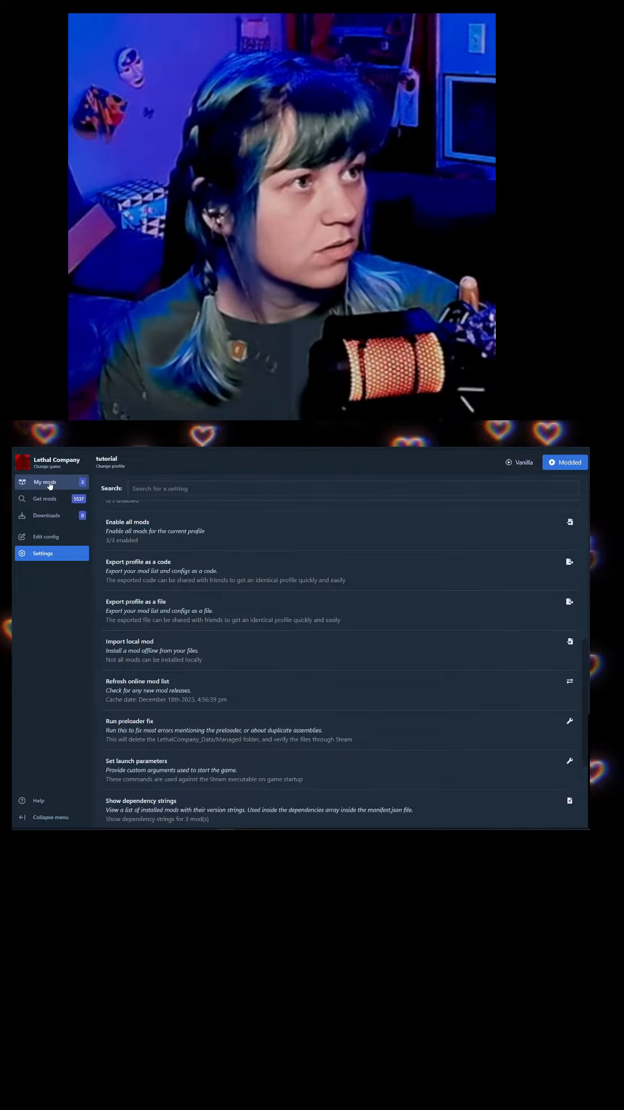
- Reselect Lethal Company via Change game and reopen the tutorial profile
left_click(44, 465)
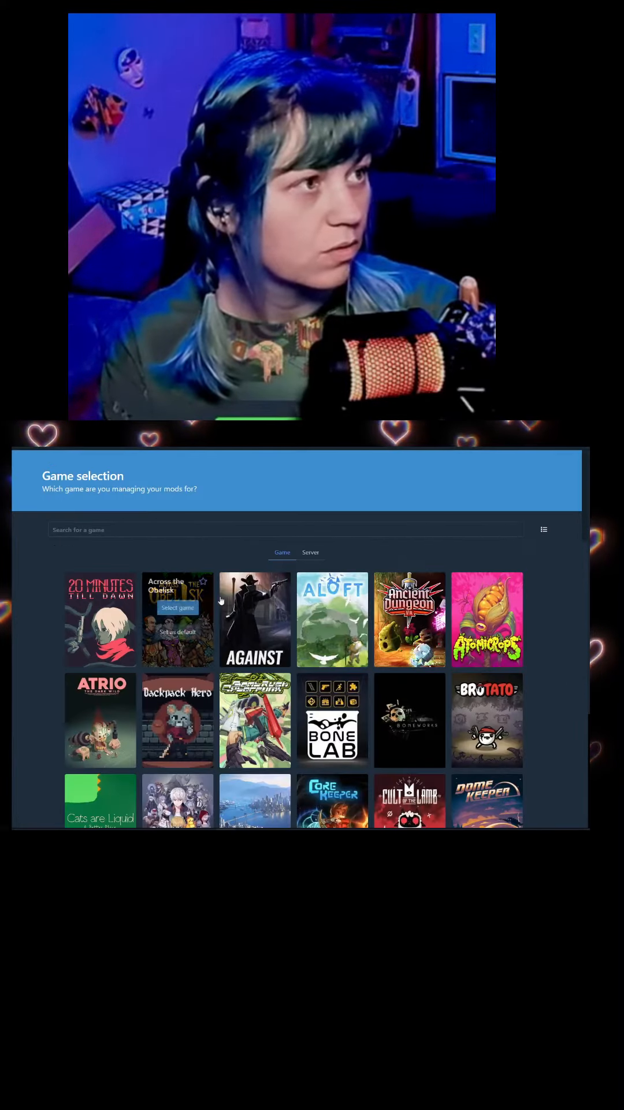
type("lethal")
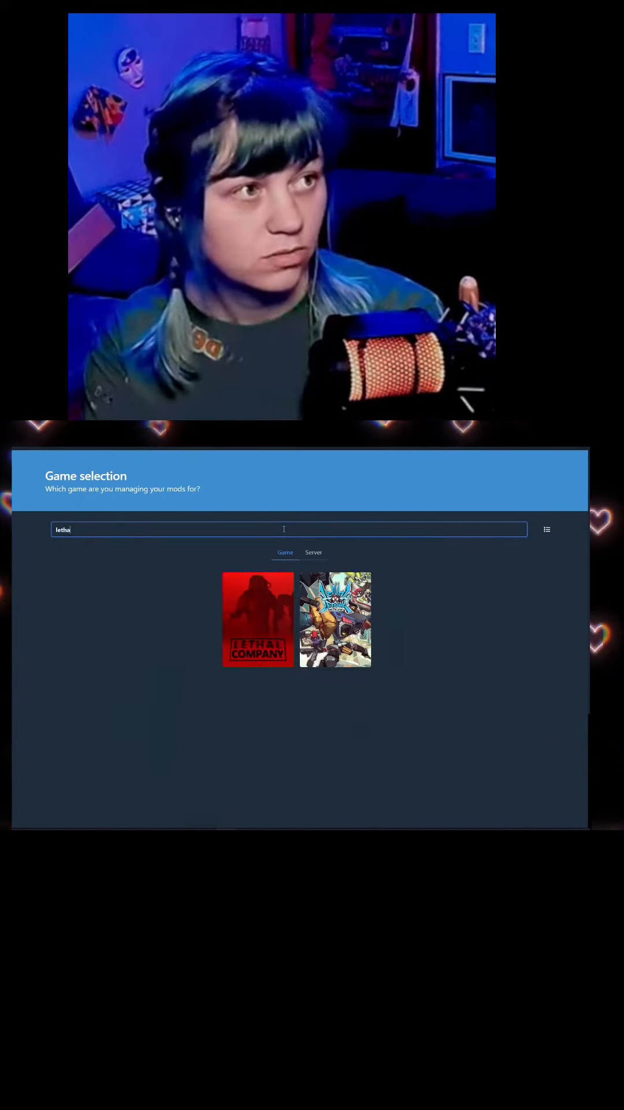
left_click(258, 618)
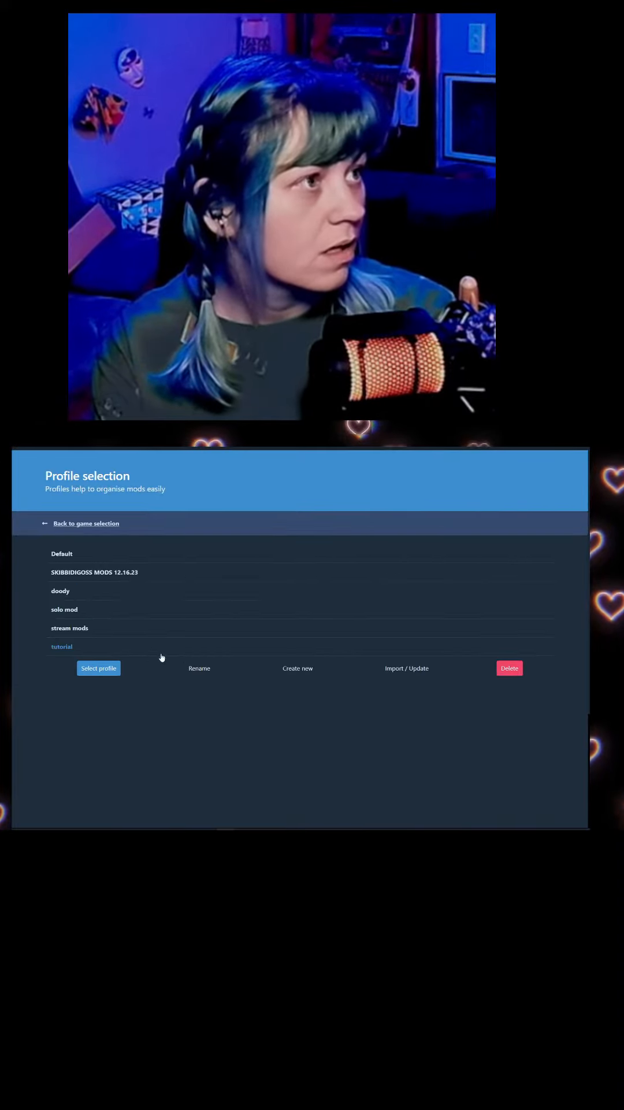
left_click(297, 668)
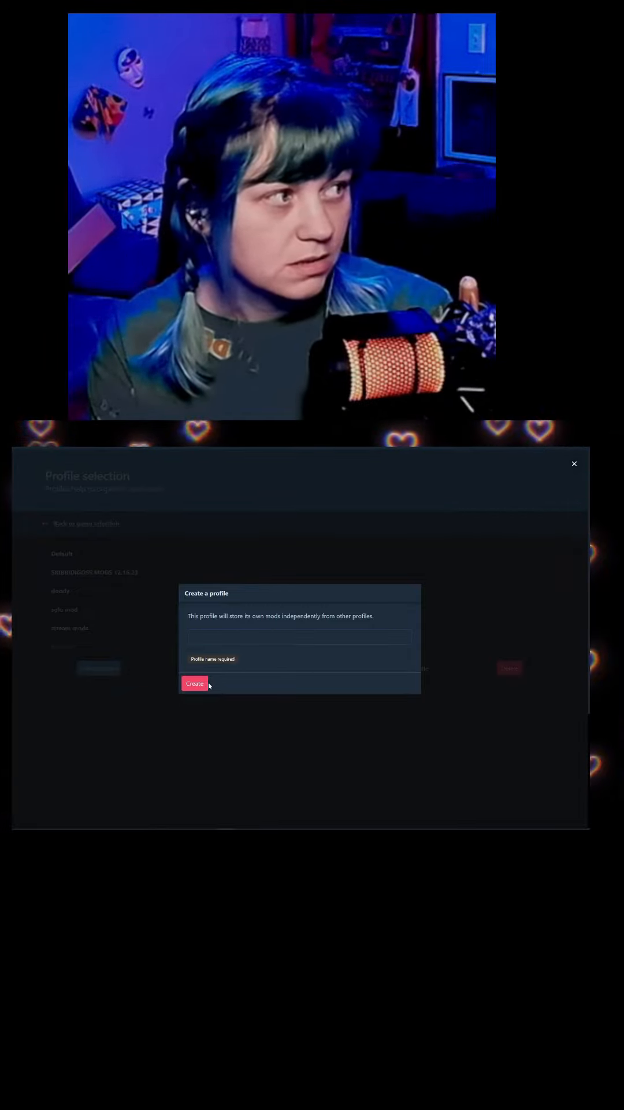
left_click(195, 683)
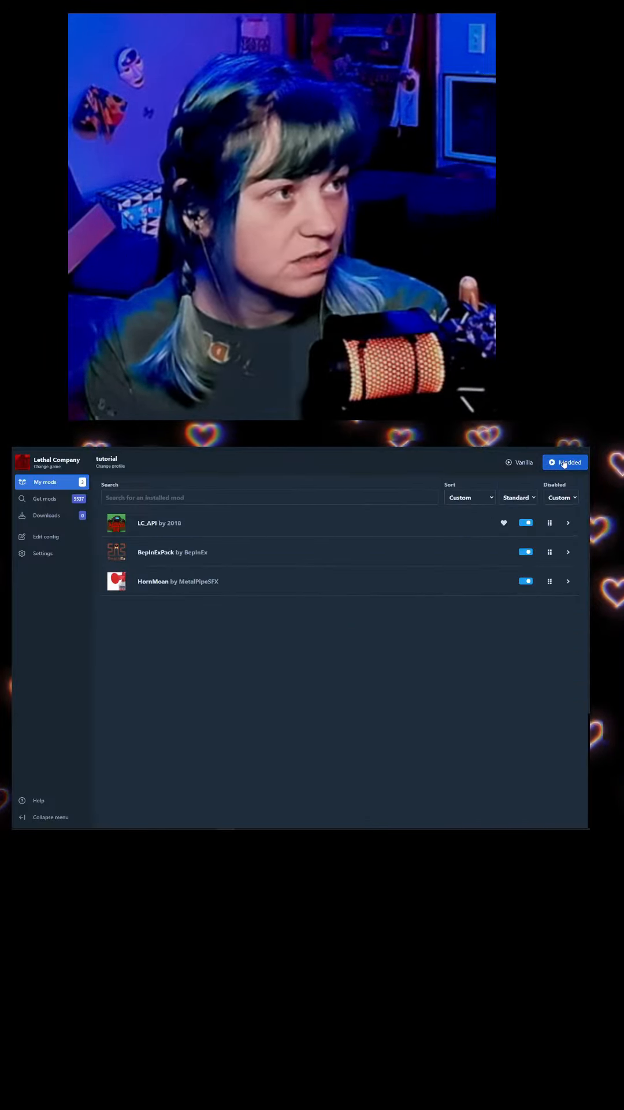